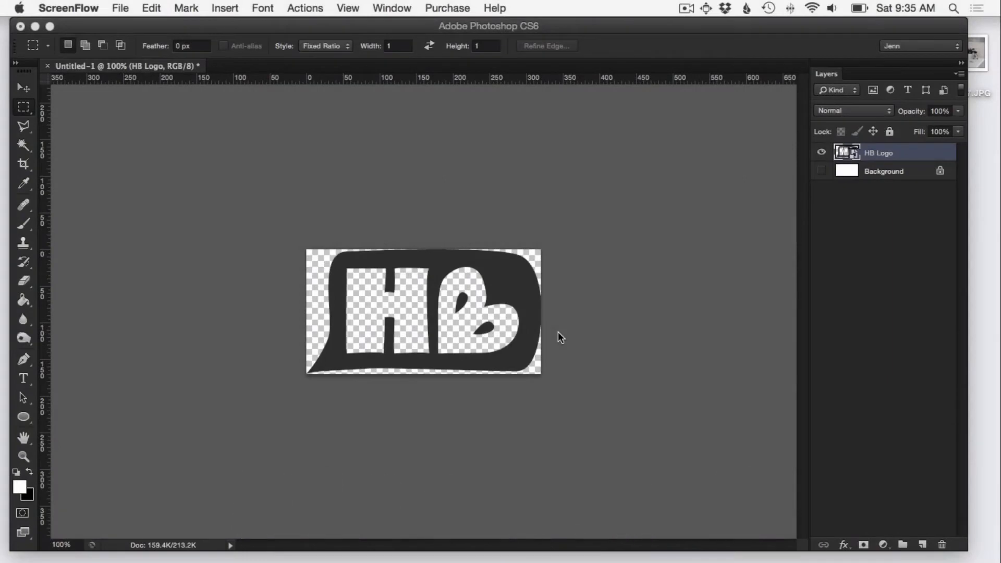
mouse_move(724, 157)
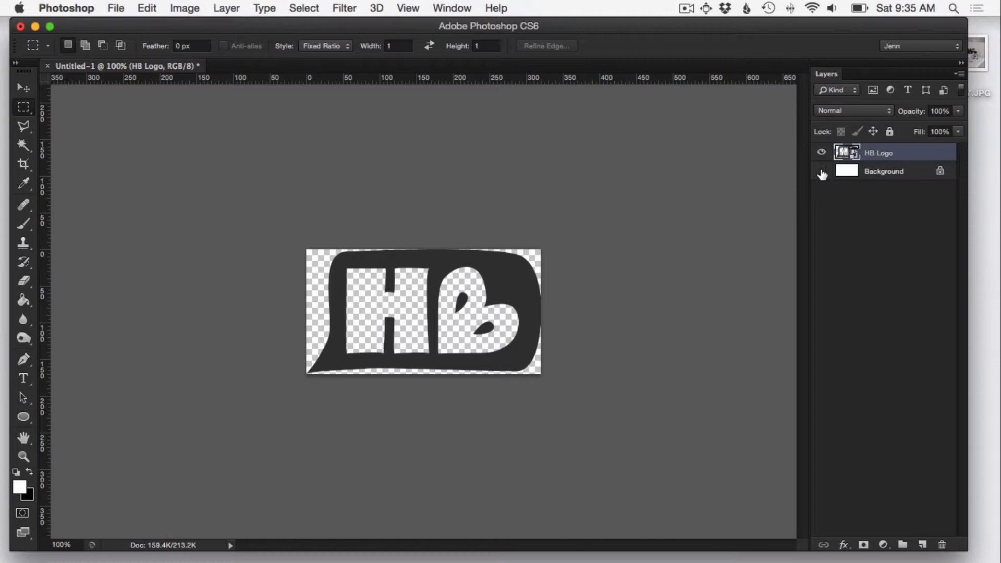
- Toggle the logo's white background on and off, then open IMG_5607.JPG from the Desktop
click(821, 172)
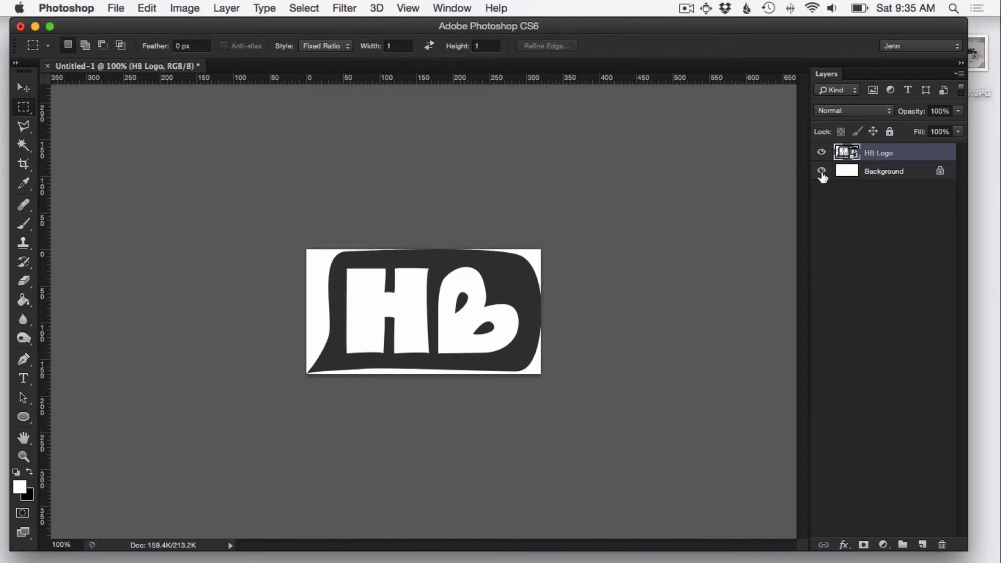
click(822, 171)
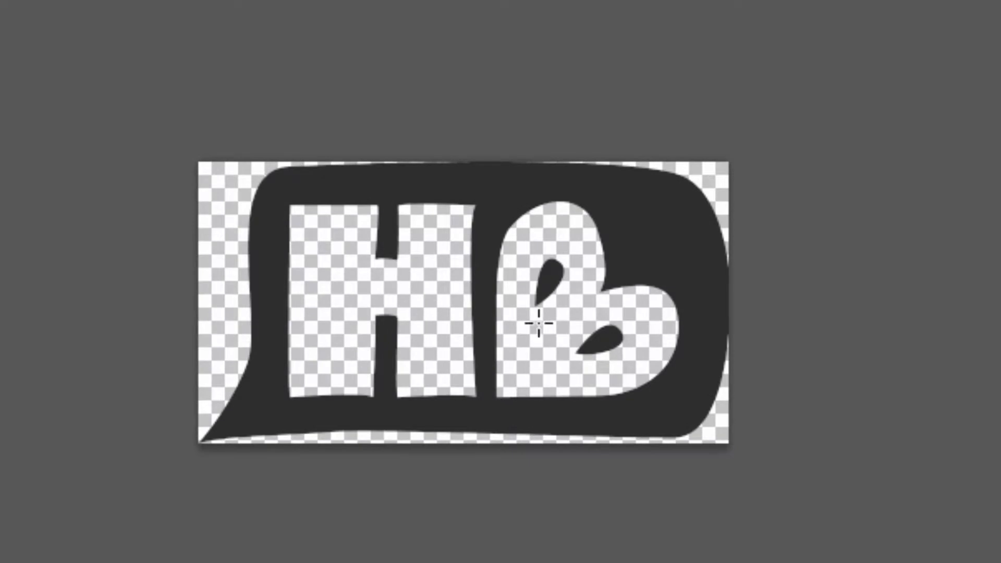
mouse_move(227, 137)
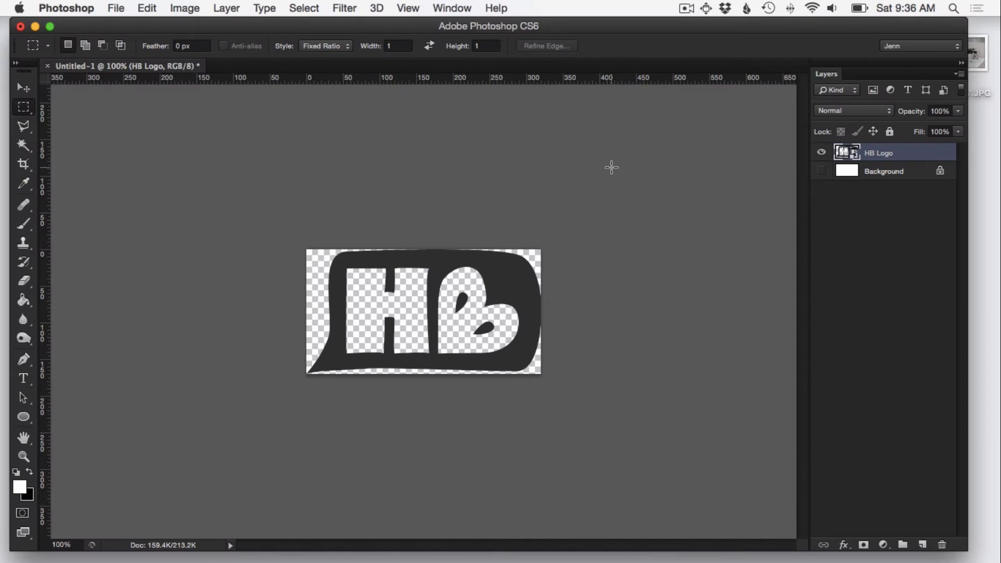
mouse_move(913, 65)
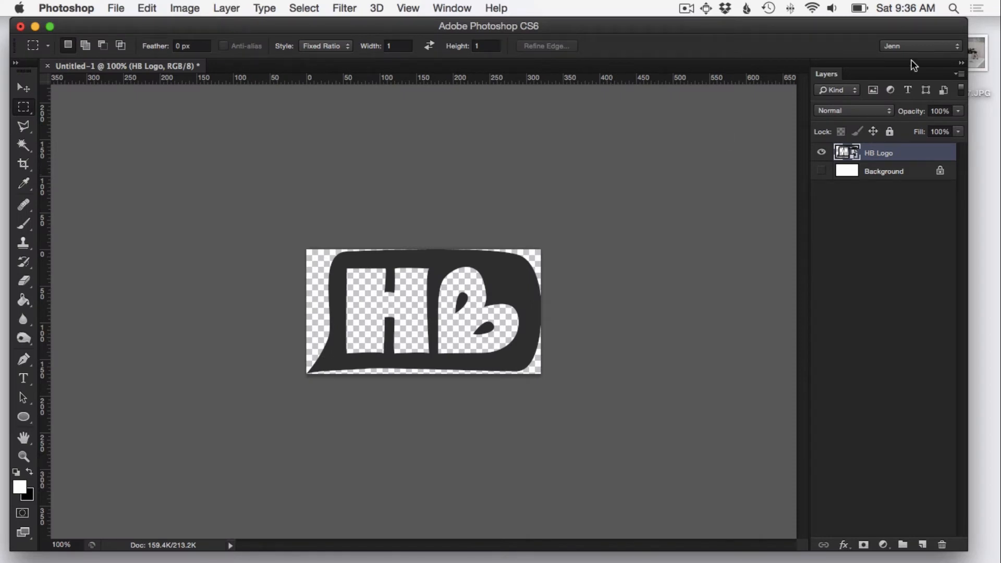
mouse_move(982, 57)
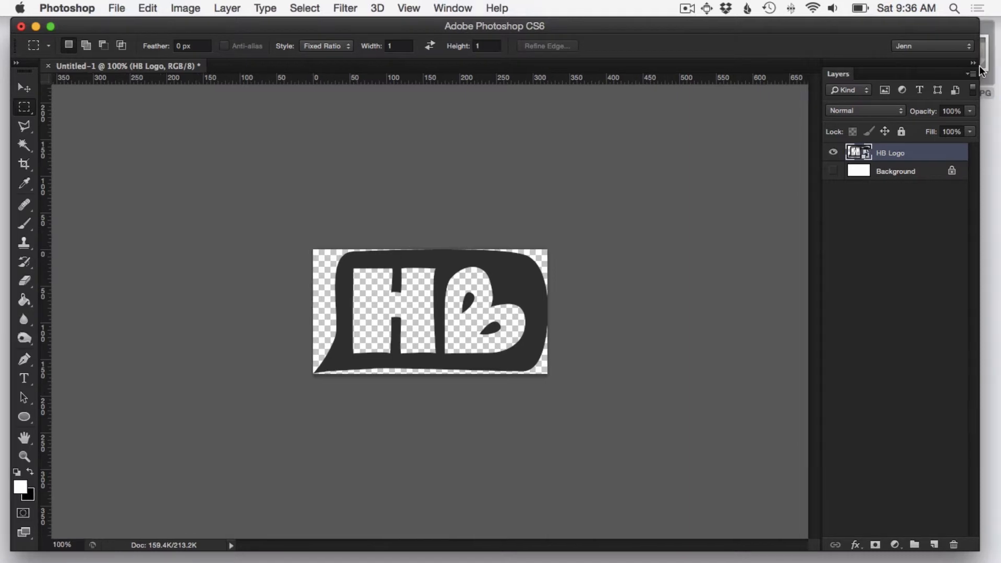
click(116, 8)
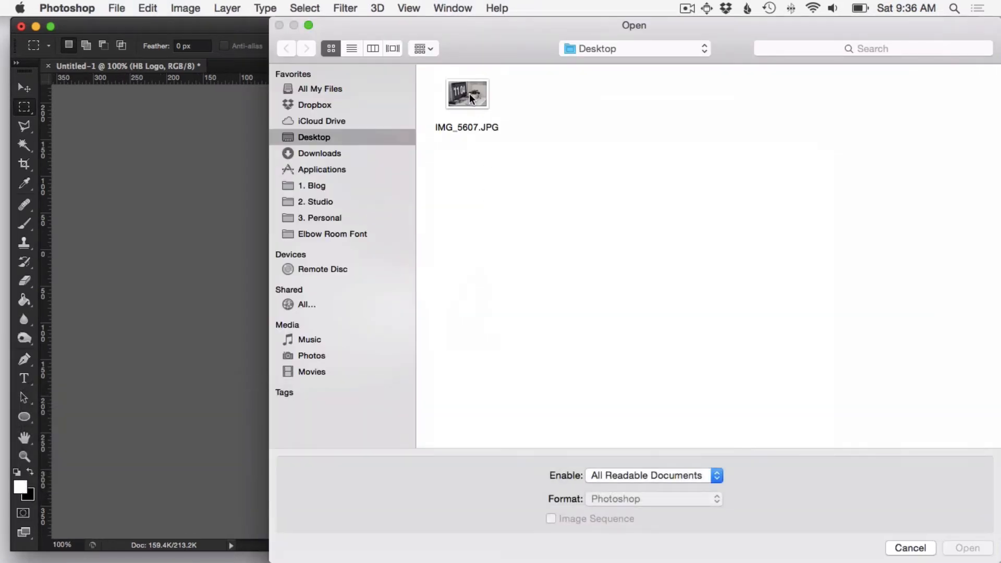
click(466, 94)
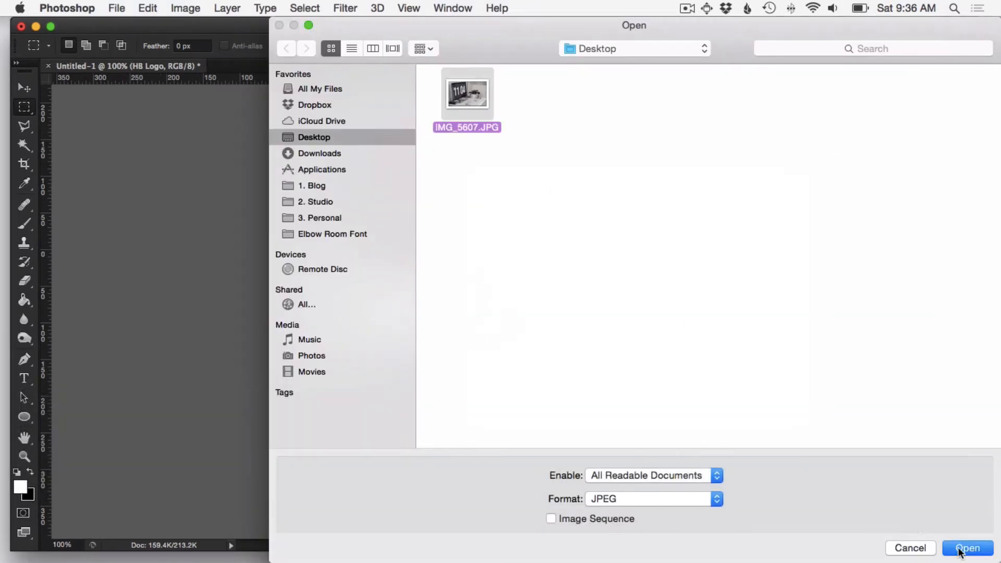
click(966, 548)
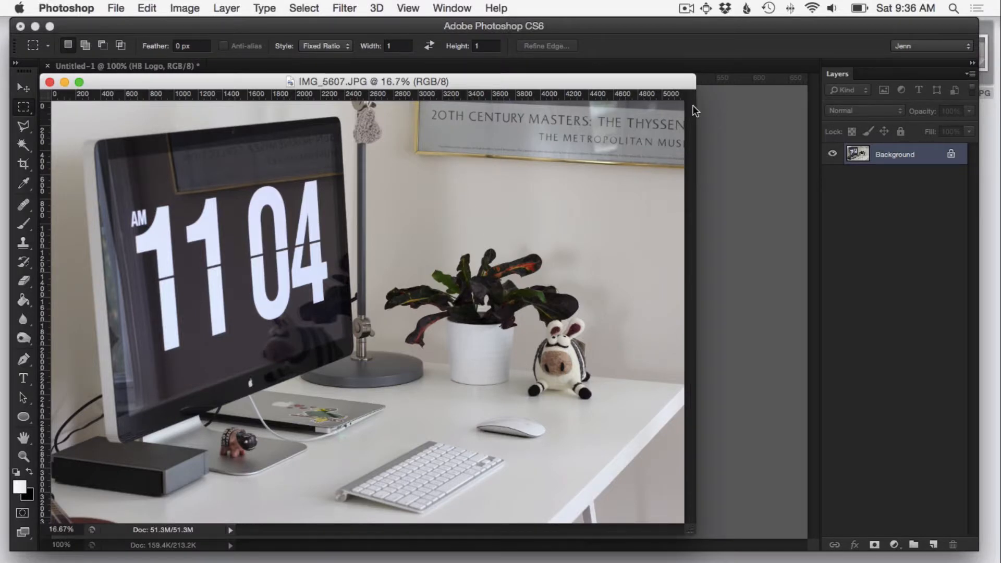
mouse_move(679, 102)
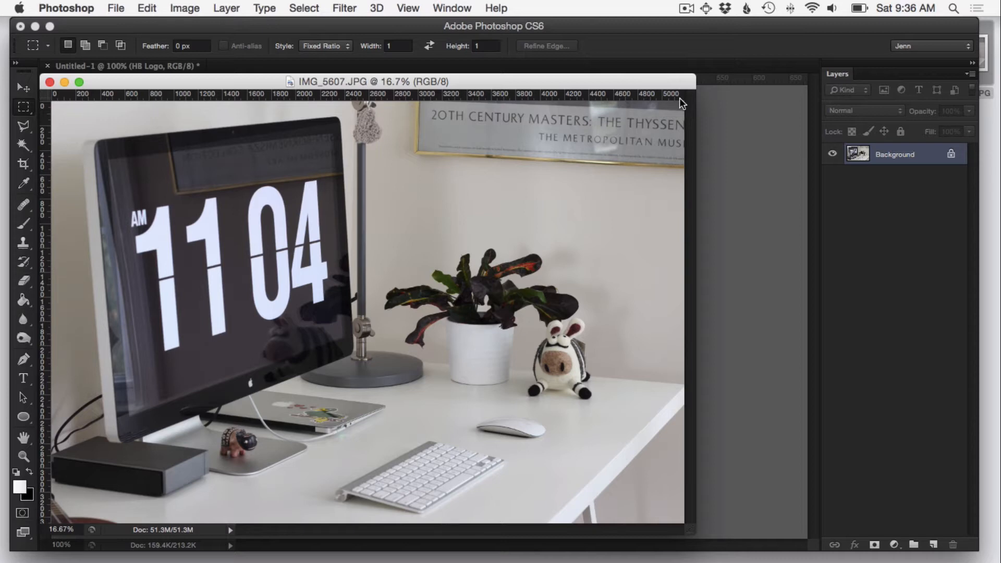
- Resize the desk photo to 700 pixels wide (700×467) and view it at 100%
click(184, 8)
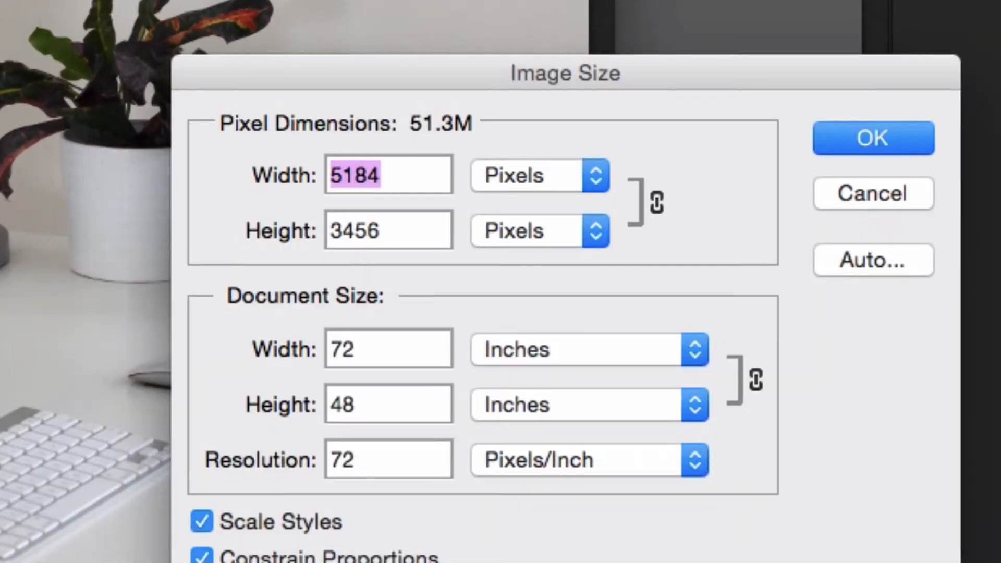
text(700)
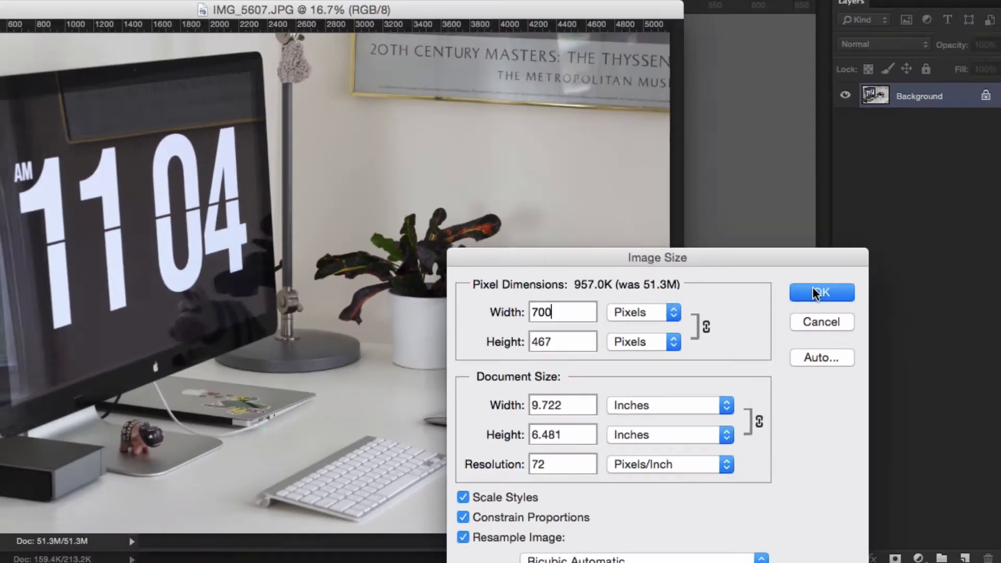
click(821, 292)
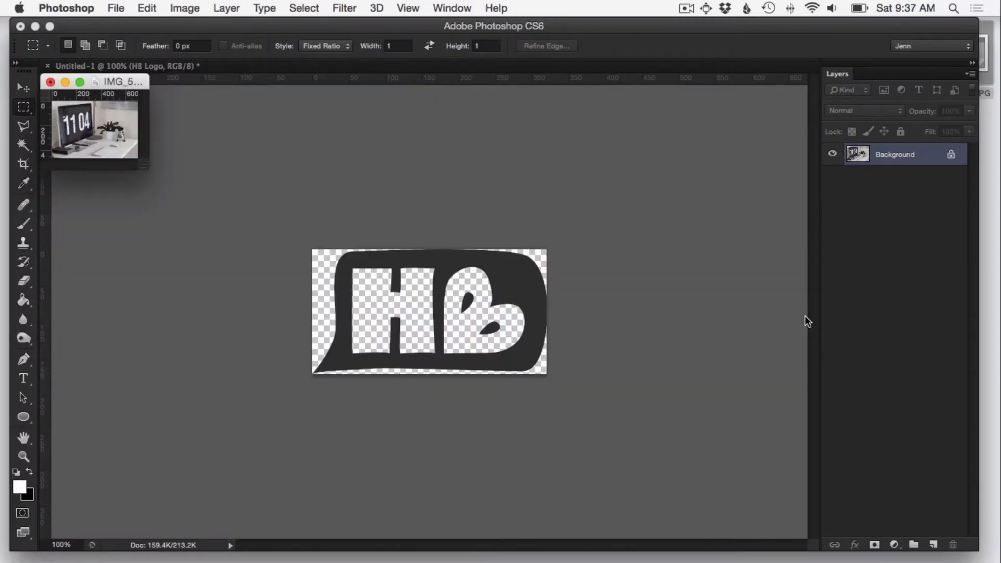
key(cmd)
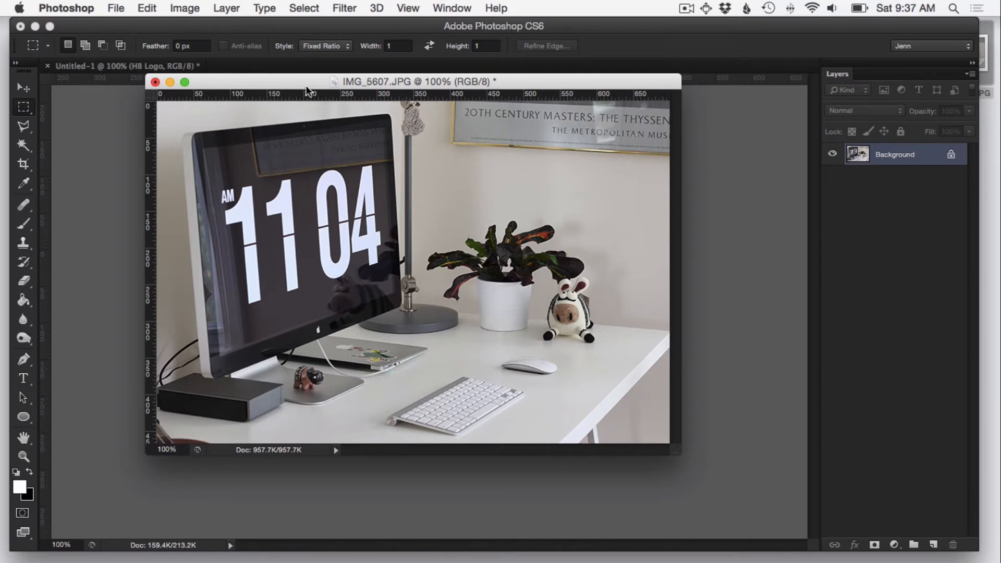
mouse_move(116, 194)
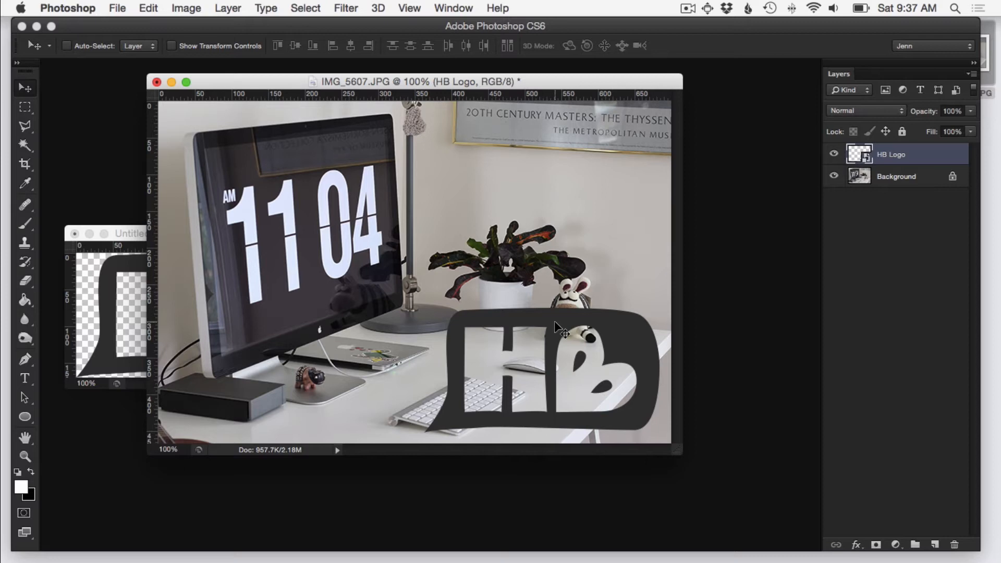
- Scale the HB logo down with Cmd+T and place it in the bottom-right corner
key(cmd+t)
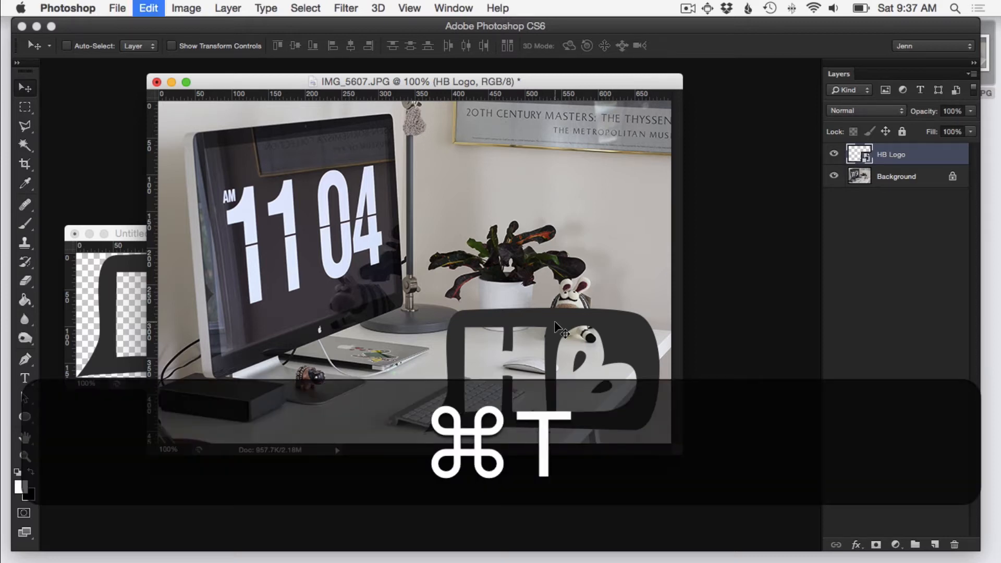
key(cmd+t)
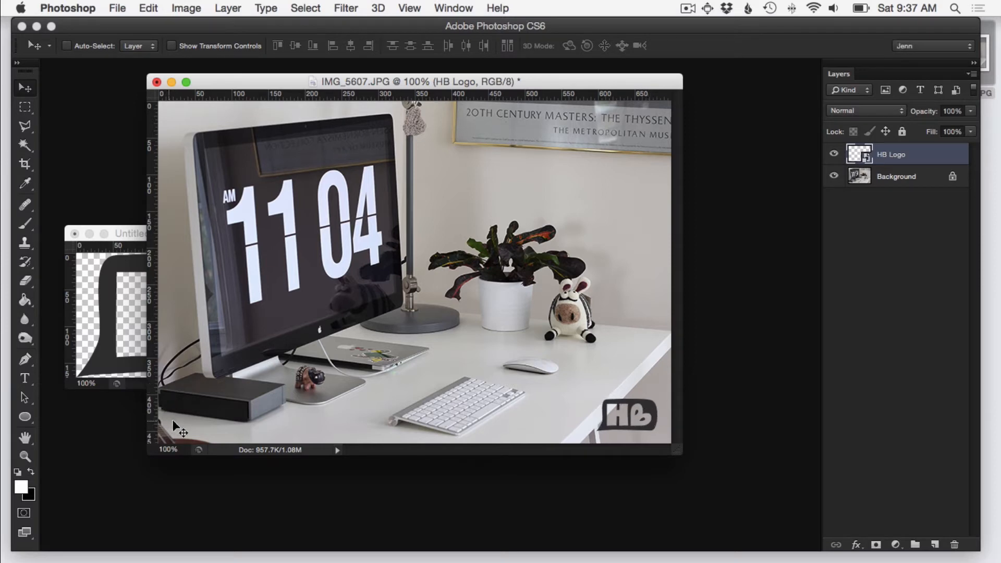
mouse_move(182, 129)
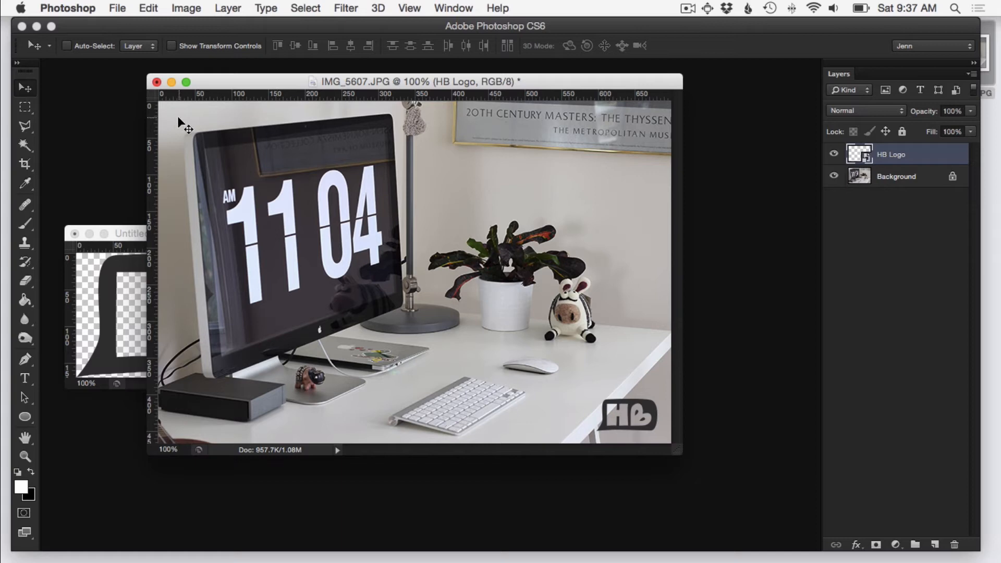
mouse_move(380, 297)
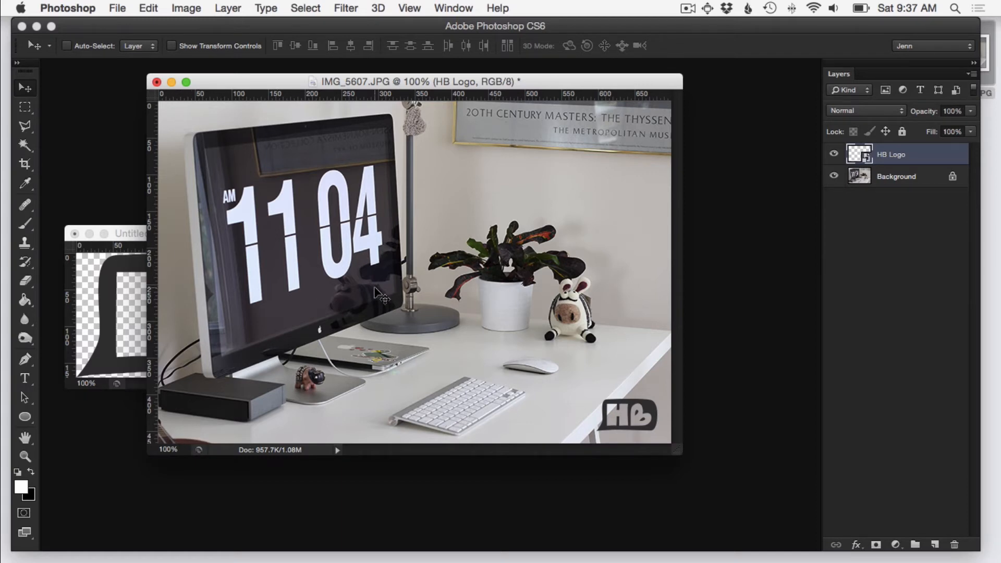
mouse_move(578, 165)
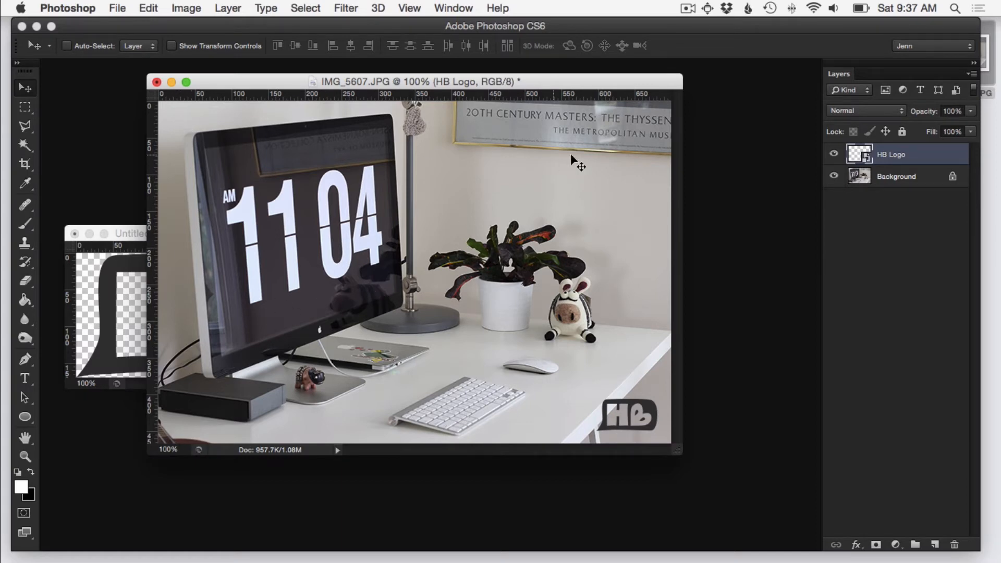
mouse_move(459, 327)
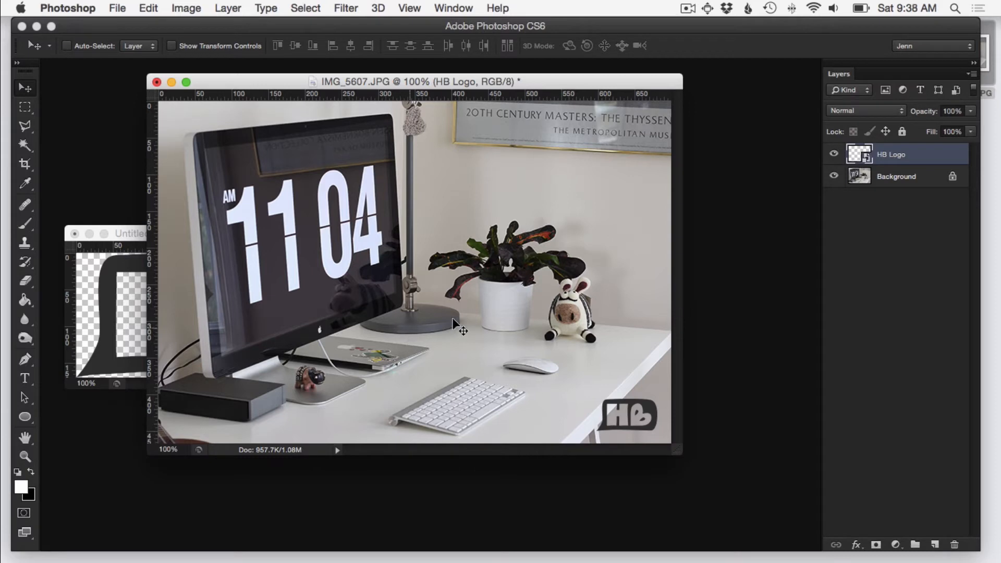
mouse_move(529, 373)
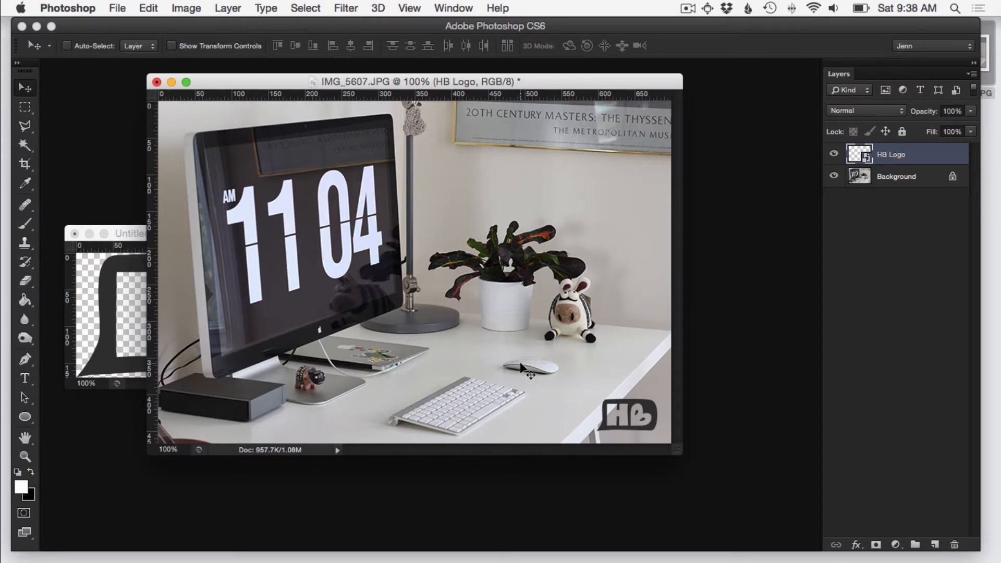
mouse_move(664, 420)
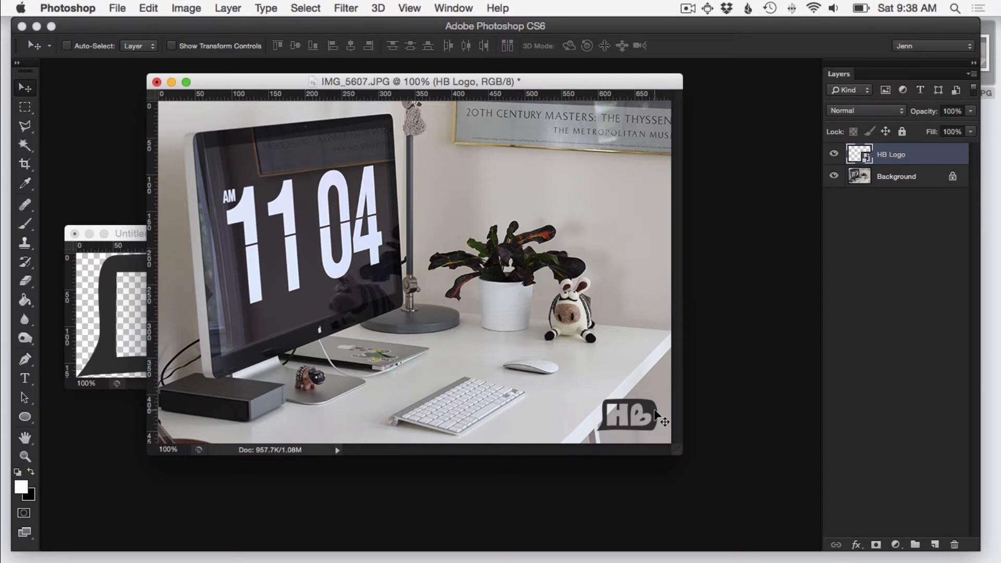
mouse_move(641, 318)
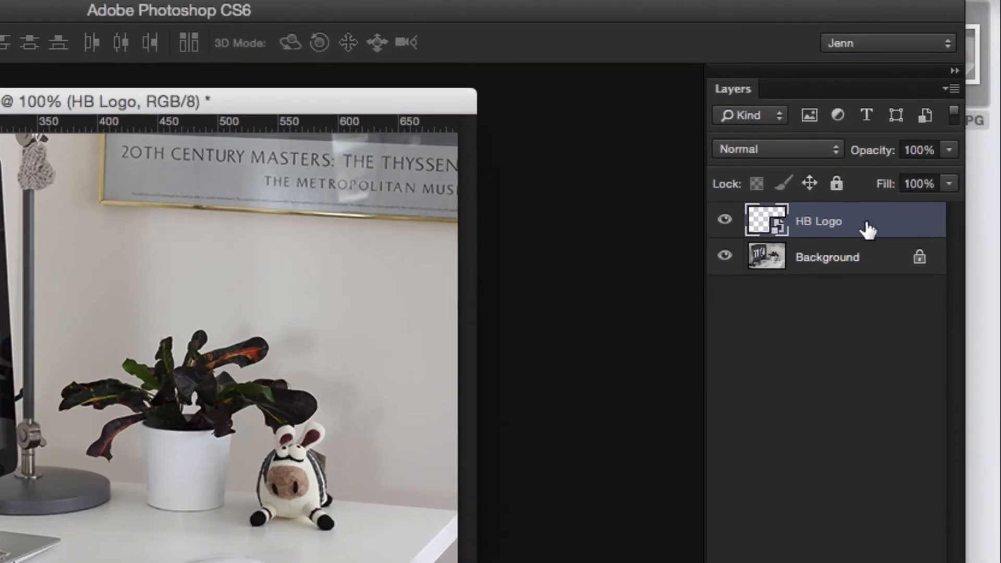
right_click(819, 221)
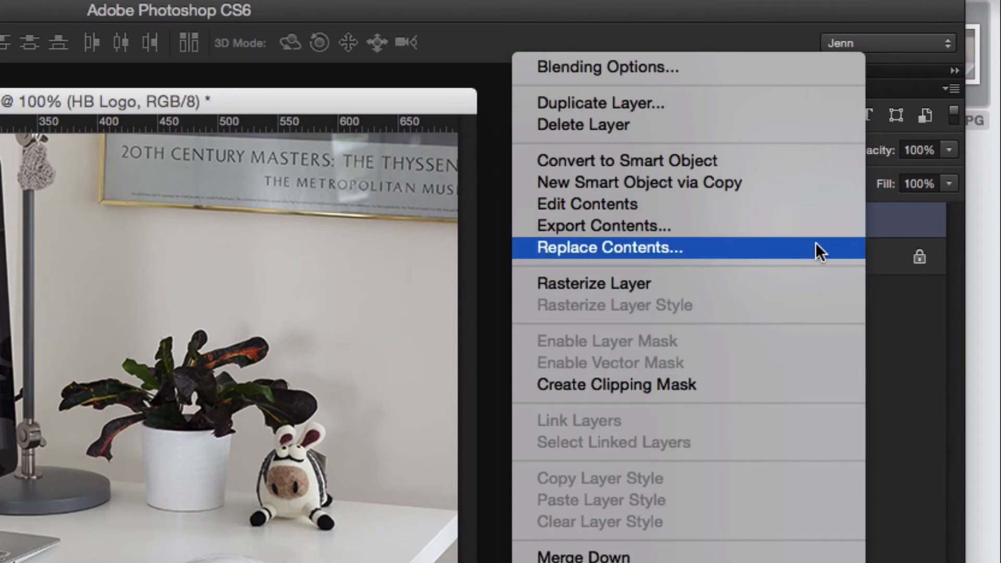
mouse_move(693, 161)
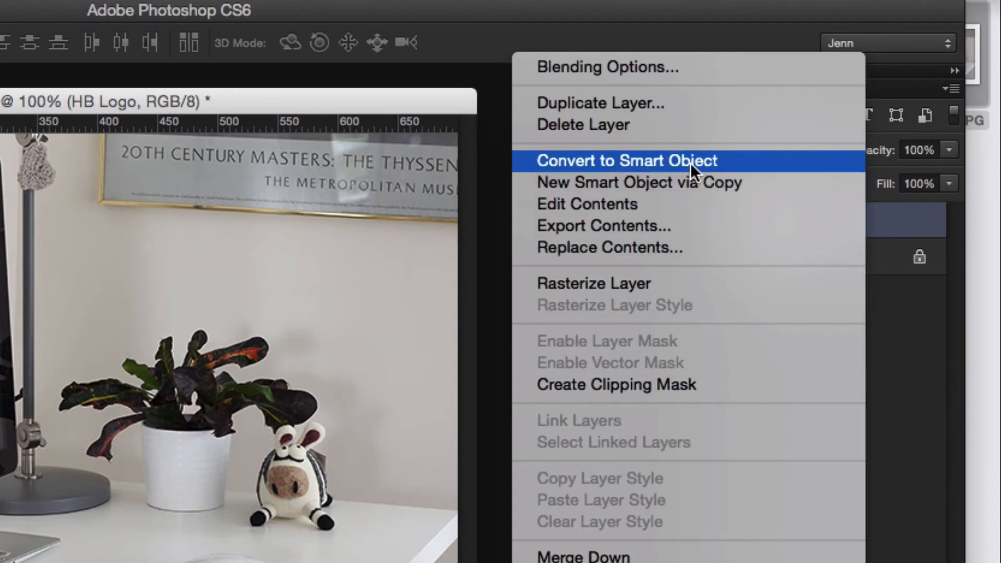
click(625, 160)
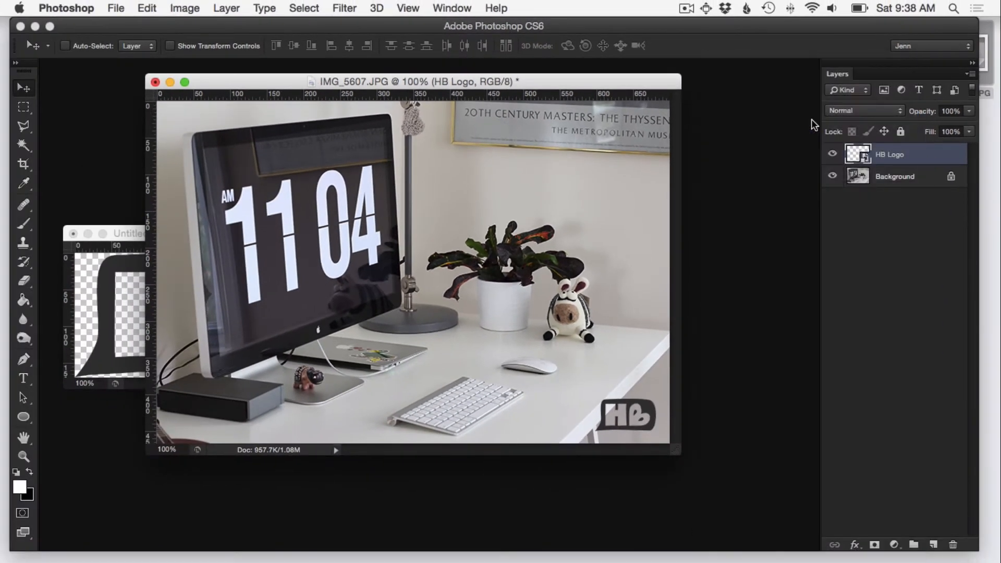
mouse_move(863, 211)
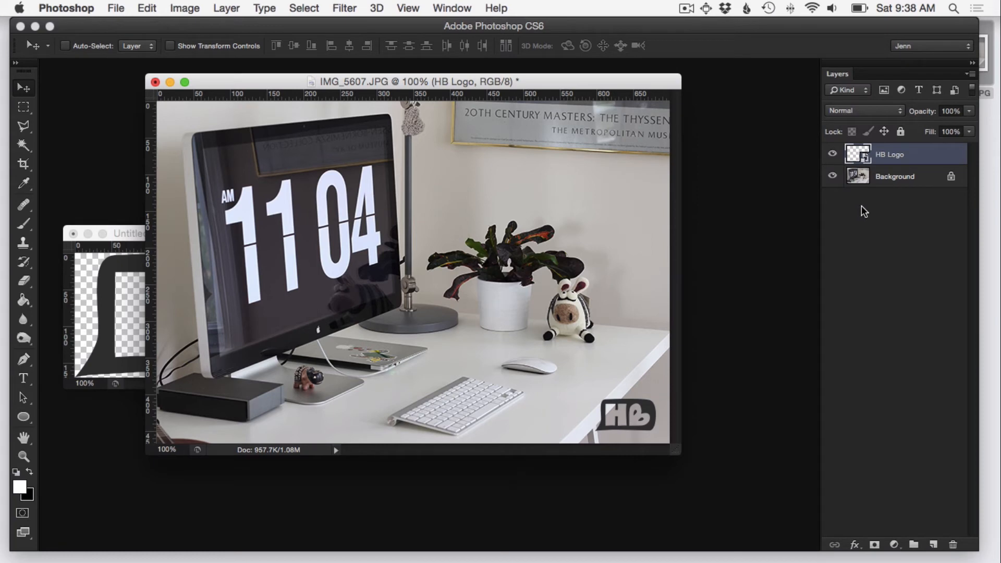
mouse_move(832, 194)
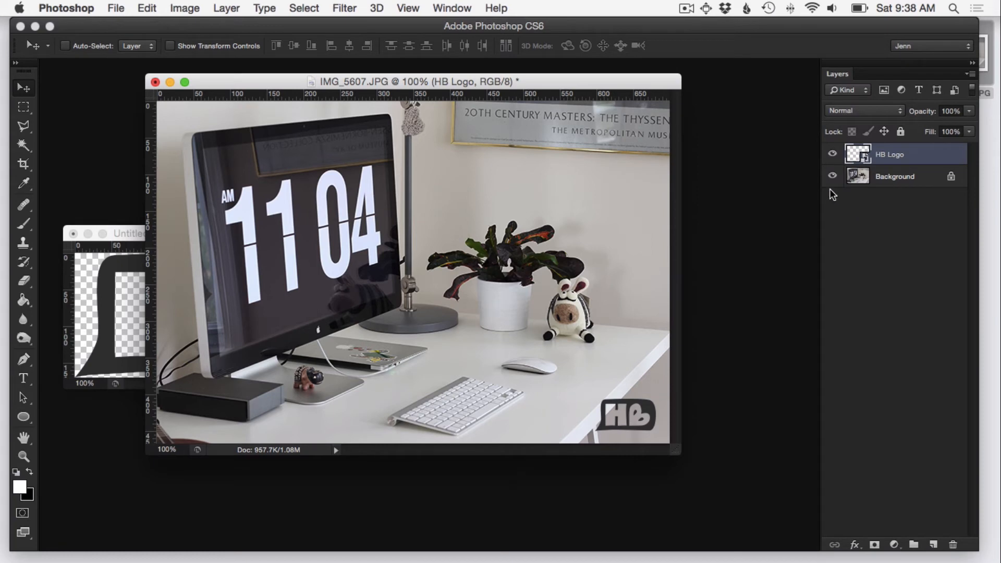
mouse_move(601, 436)
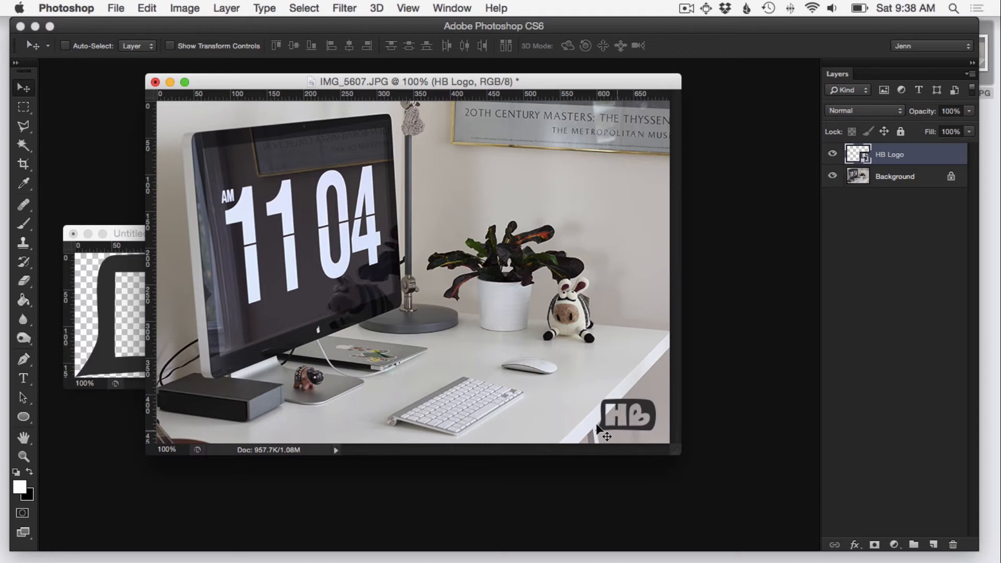
mouse_move(581, 421)
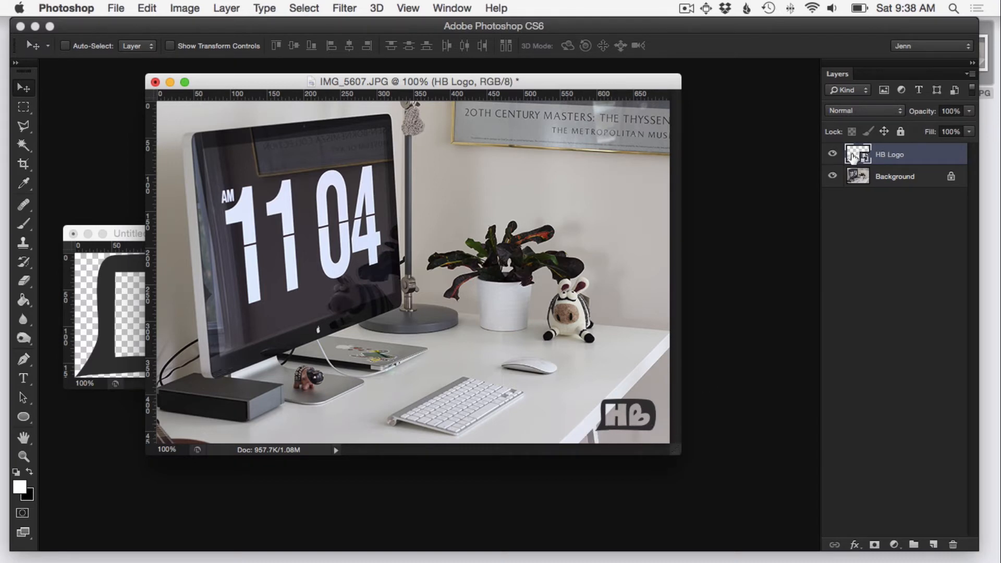
mouse_move(857, 153)
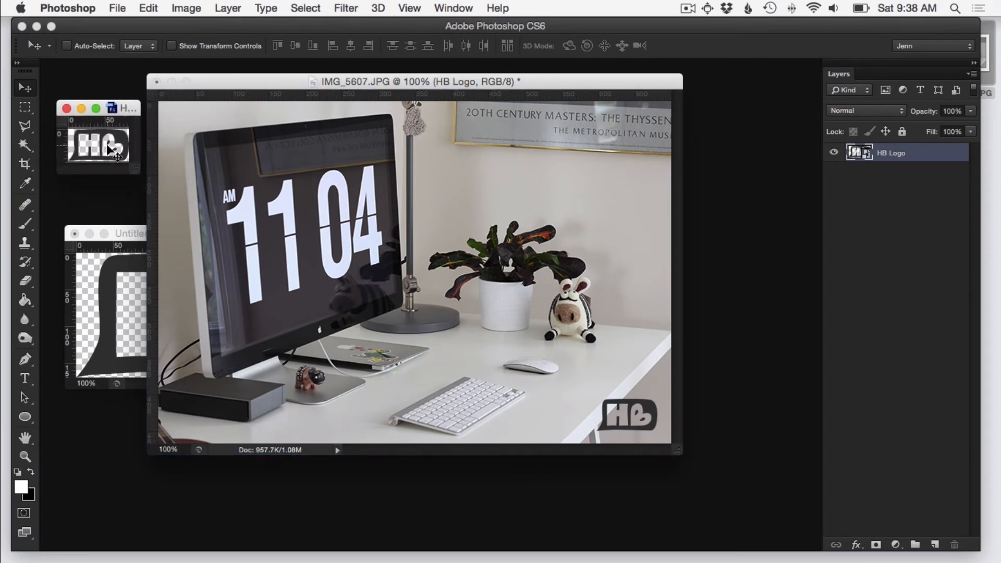
- Select the entire canvas of the opened HB Logo smart object
key(cmd+a)
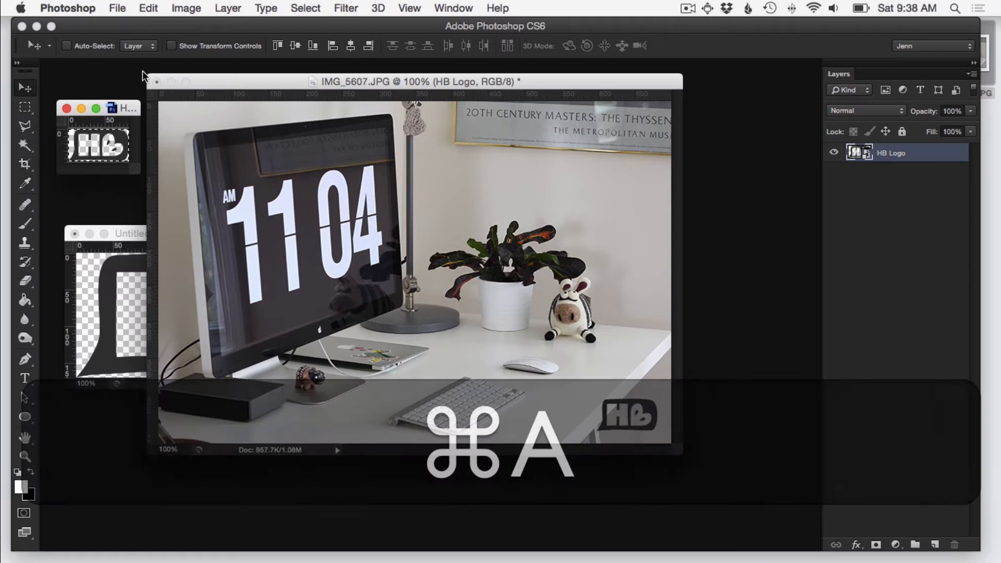
click(148, 7)
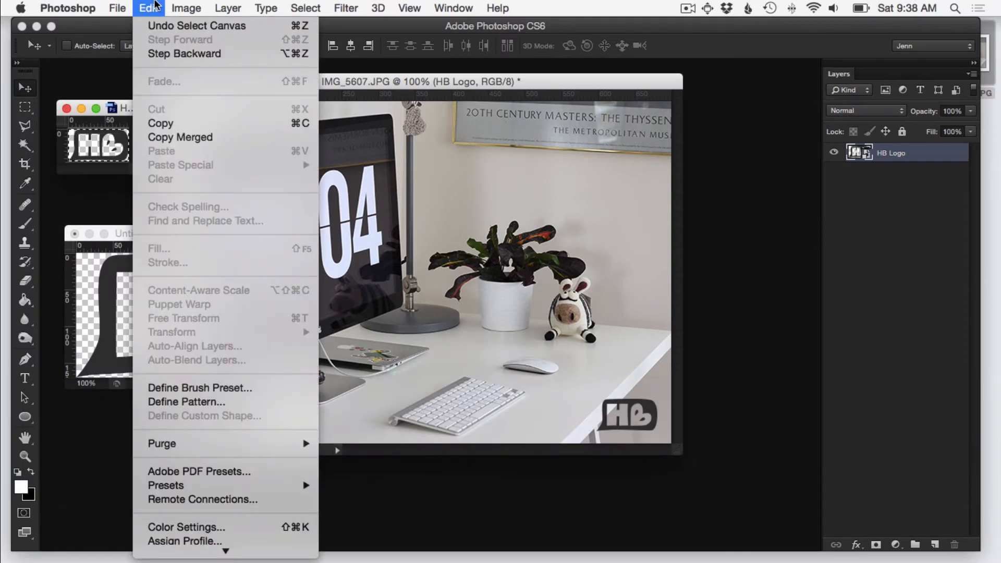
mouse_move(199, 387)
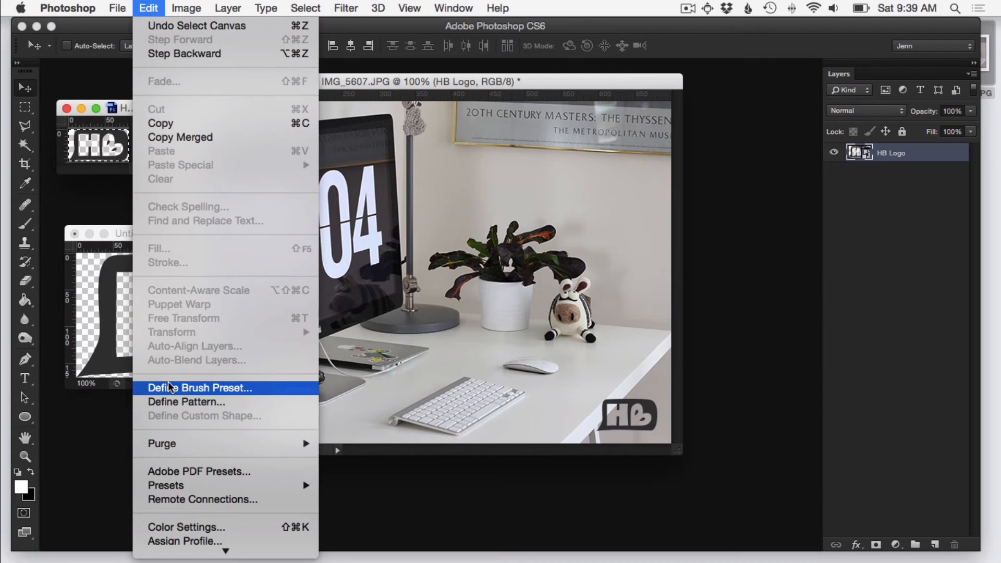
- Define the selected logo as a brush preset named 'HB Logo Watermark'
click(199, 388)
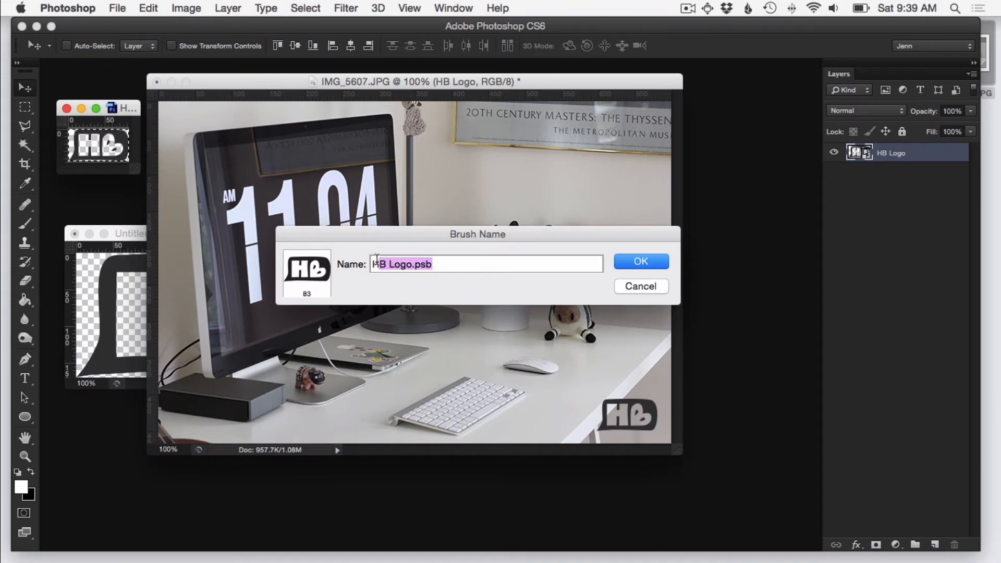
text(HB L)
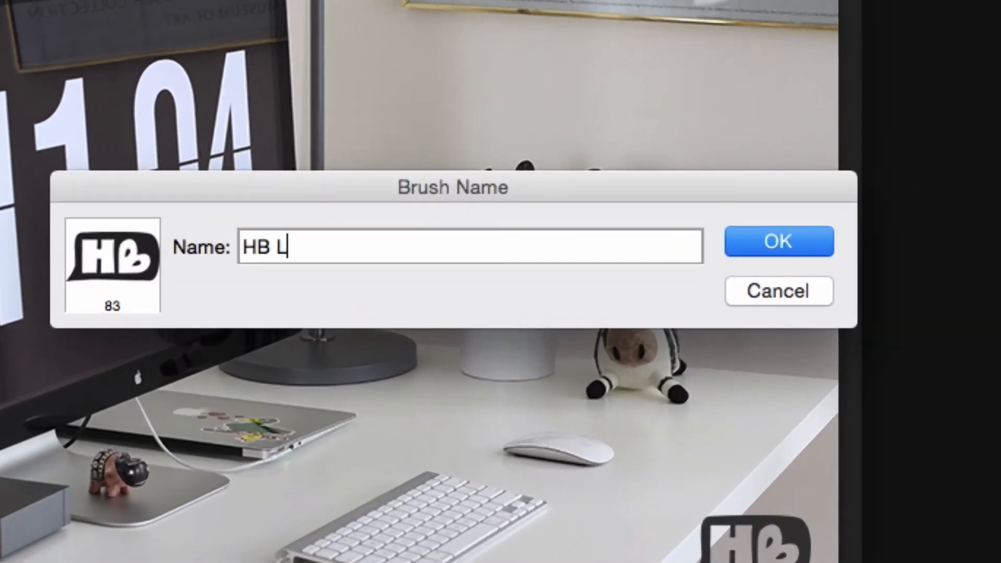
text(ogo Watermark)
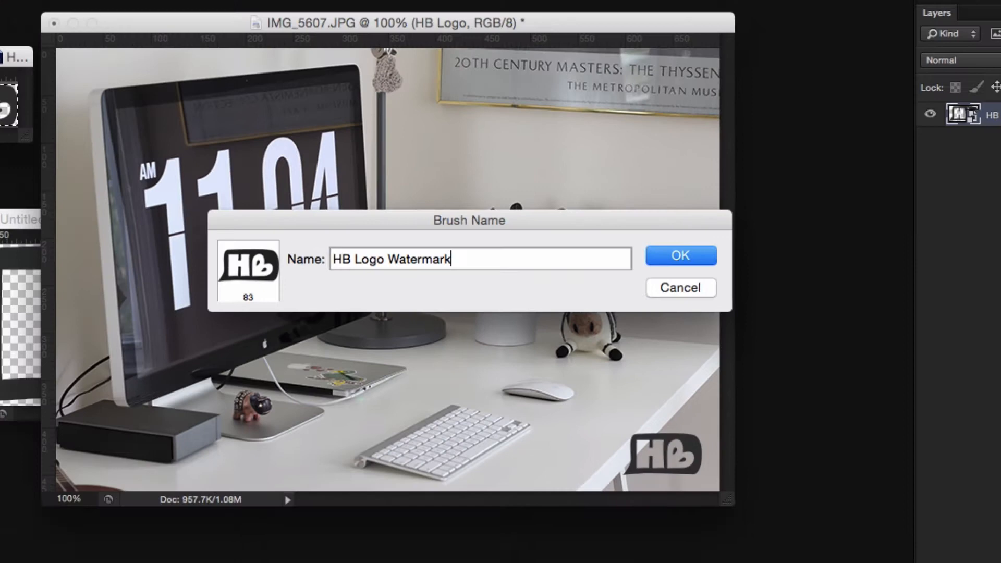
click(679, 256)
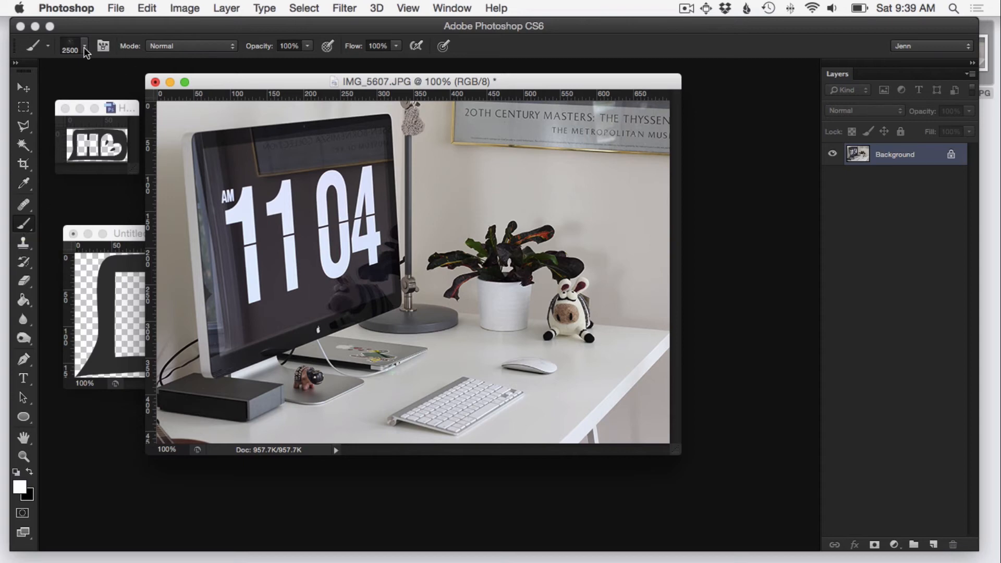
mouse_move(84, 46)
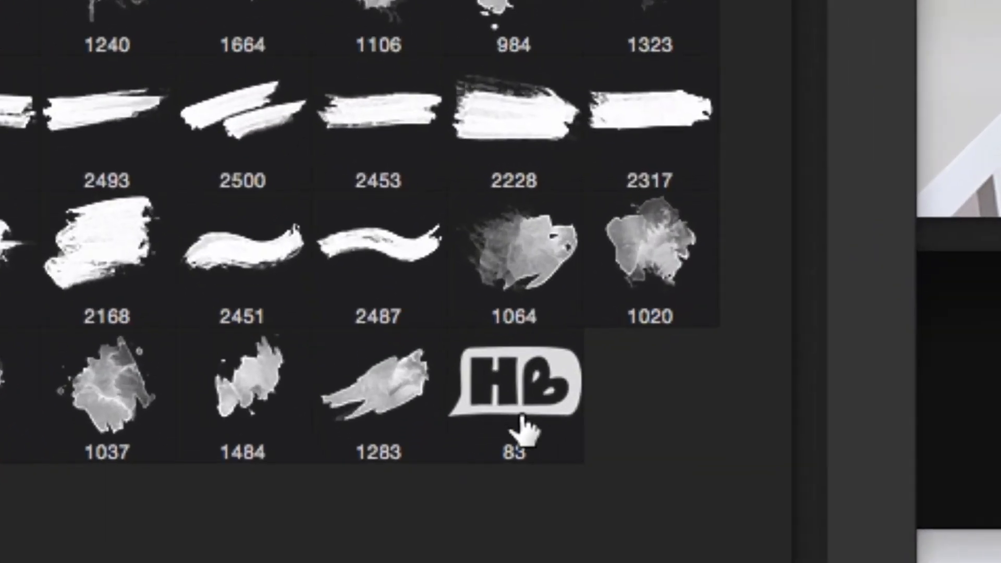
mouse_move(539, 406)
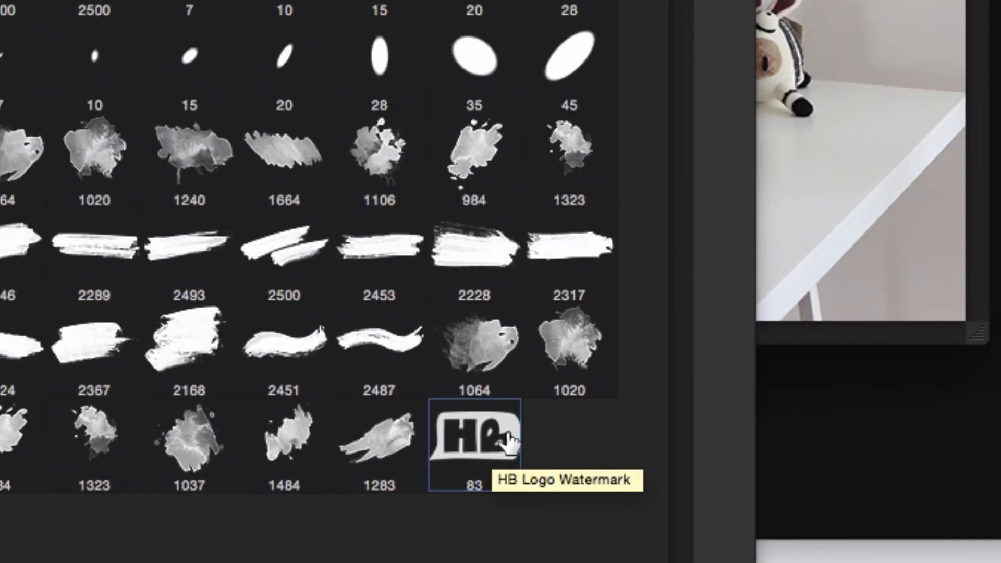
- Pick the HB Logo Watermark brush tip and try a test stamp on the photo
click(476, 434)
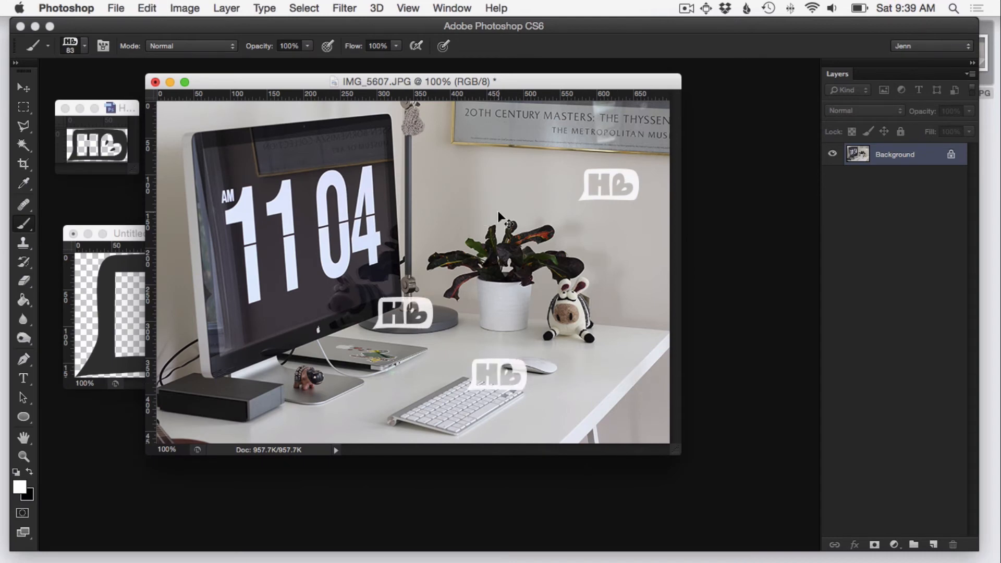
click(402, 313)
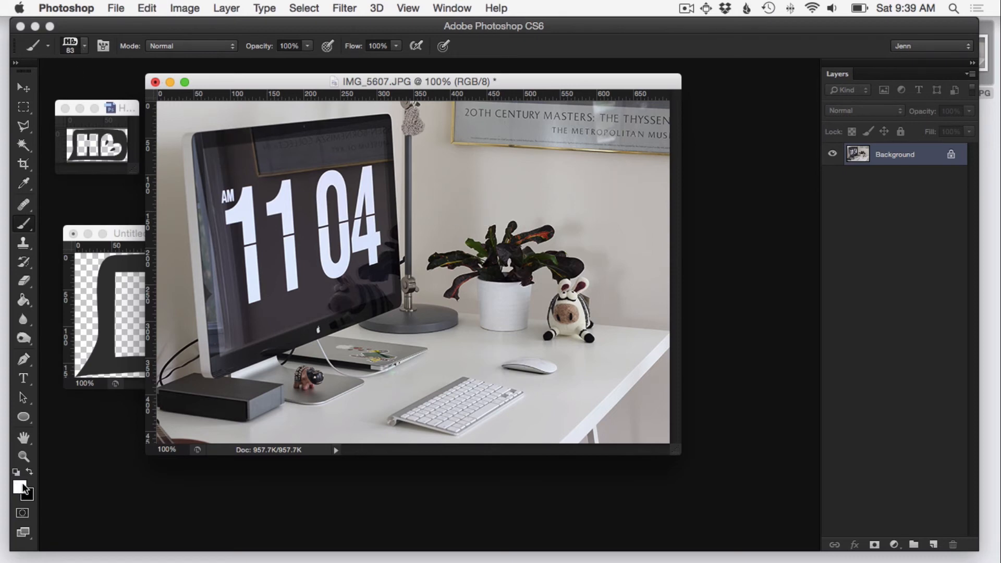
- Set the foreground colour to black (#000000) in the Color Picker
click(21, 487)
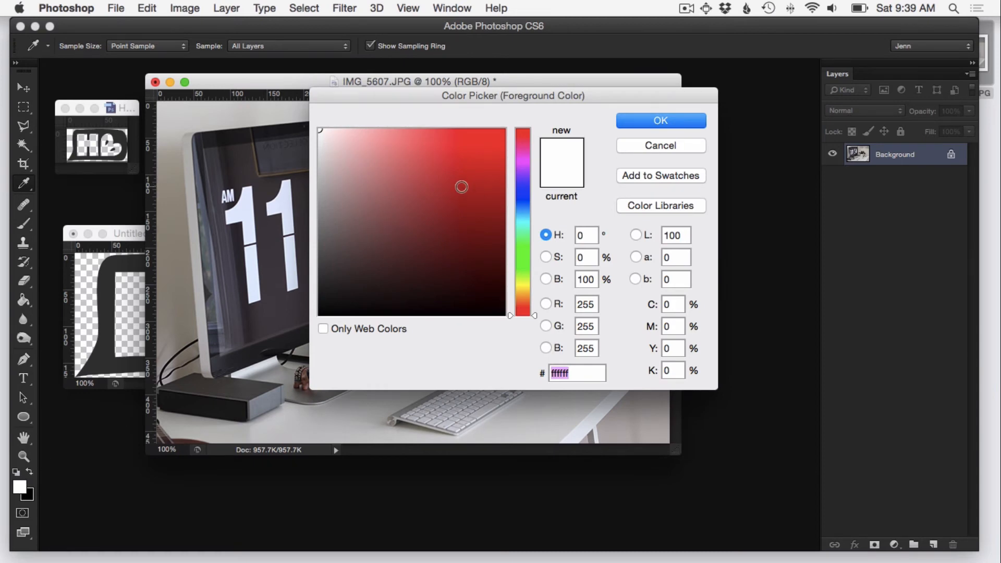
click(330, 302)
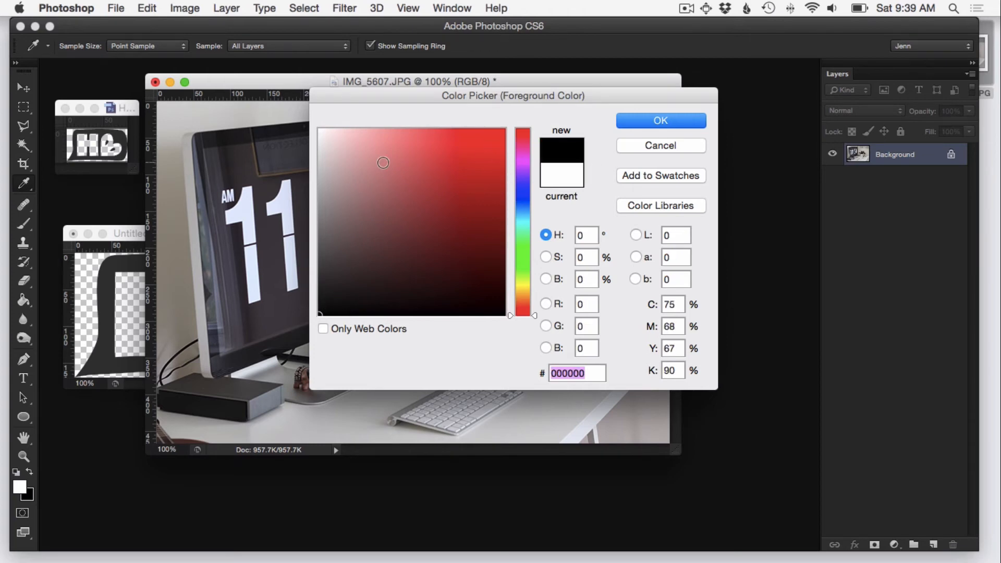
click(500, 137)
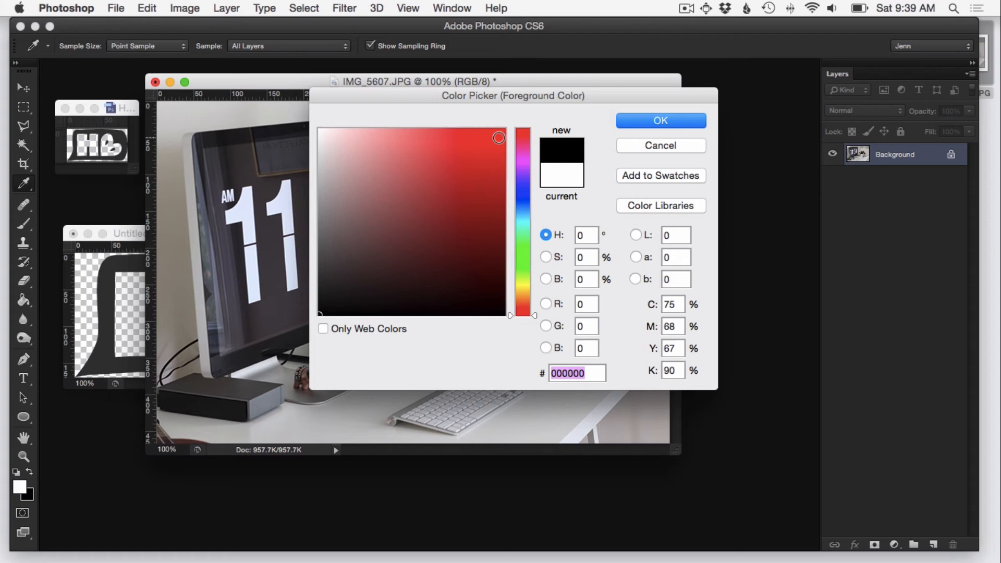
click(659, 120)
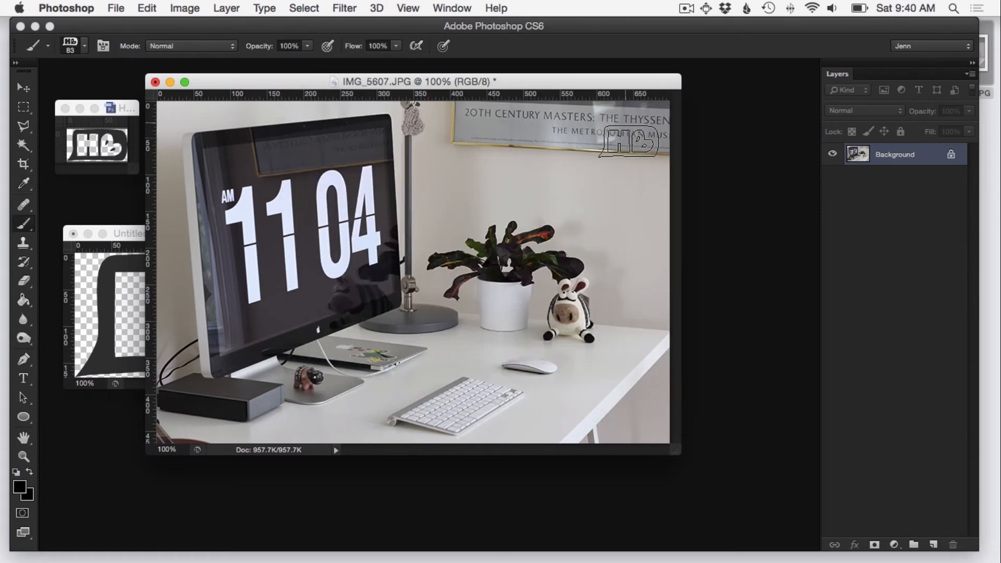
- Add an empty Layer 1 above the desk photo's Background layer
click(933, 544)
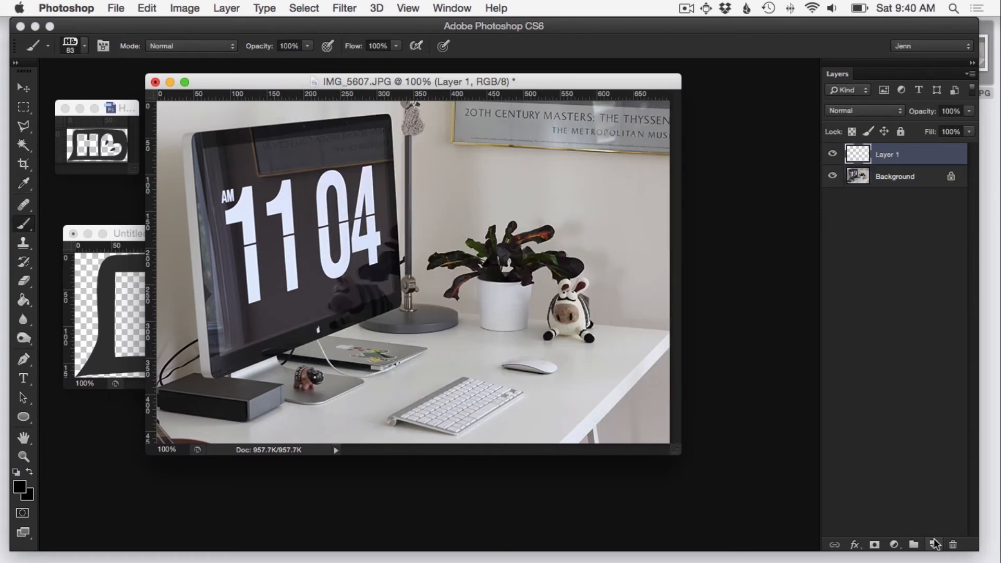
click(625, 415)
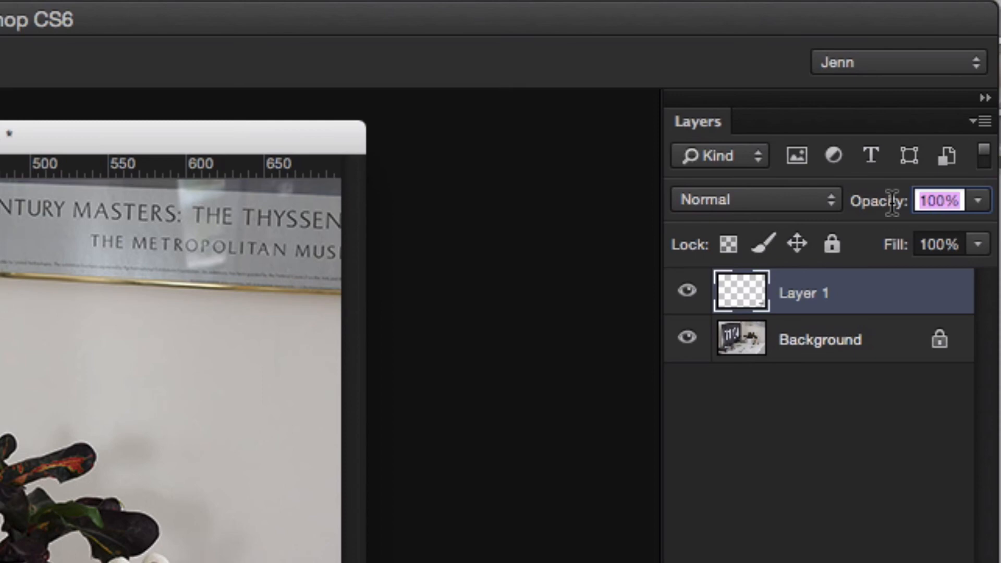
- Set Layer 1 to 50% opacity and stamp the black HB logo bottom-right
text(50%)
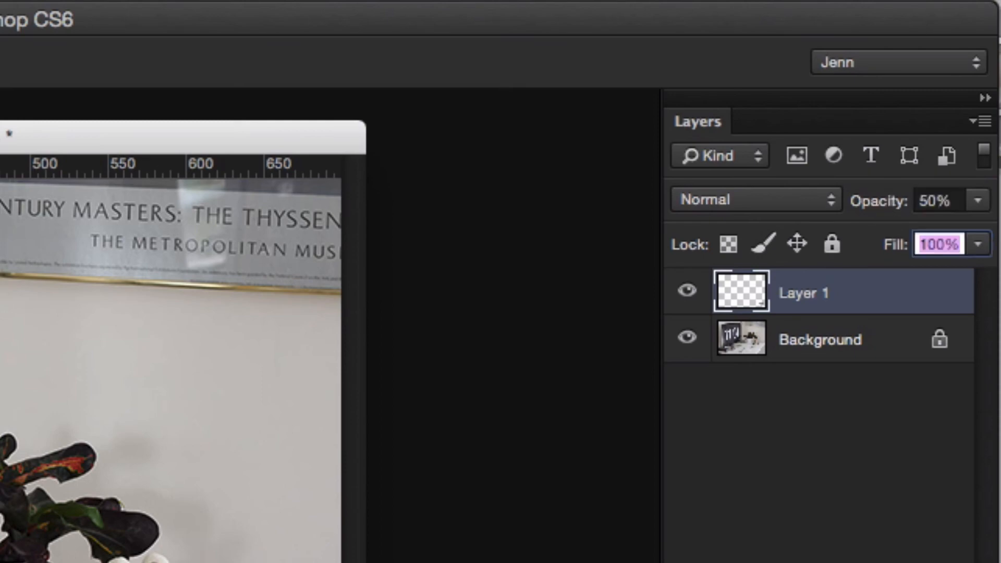
click(978, 200)
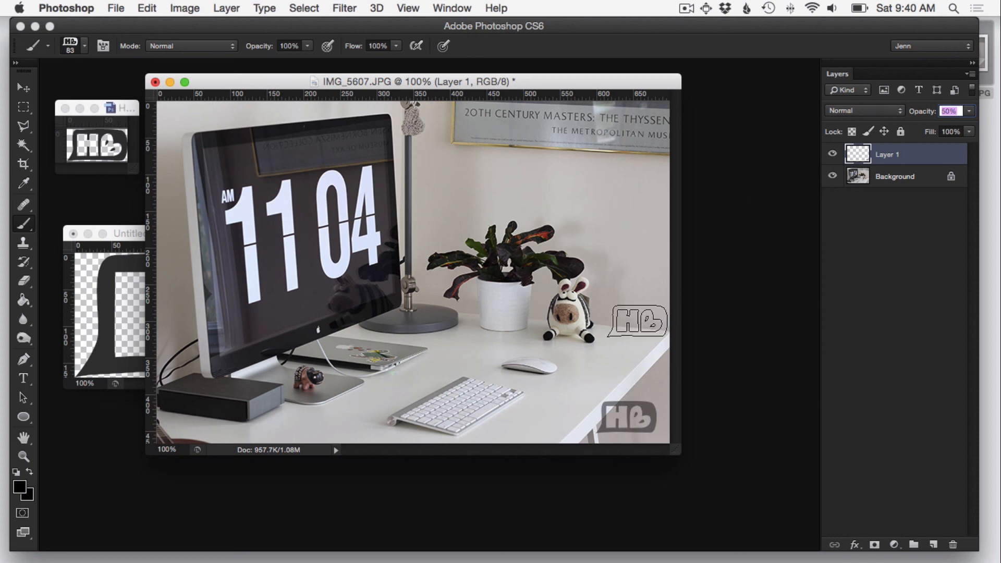
click(759, 343)
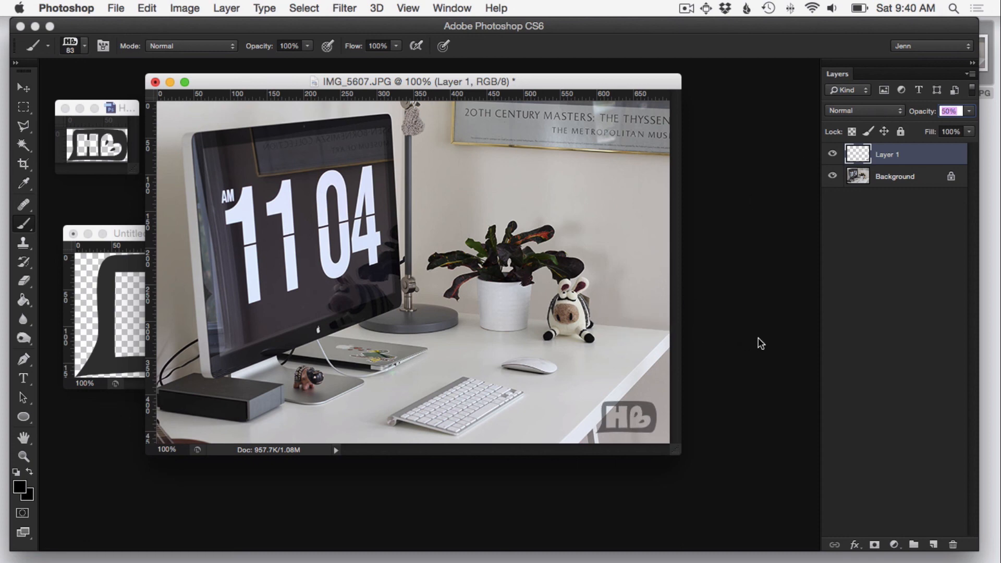